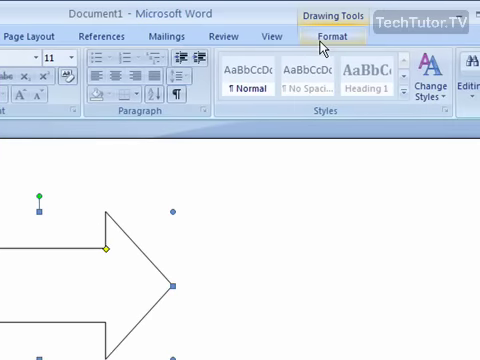
Select the arrow and show its Drawing Tools Format options.
left_click(336, 36)
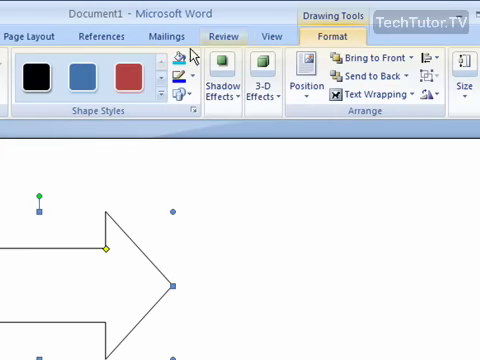
mouse_move(180, 62)
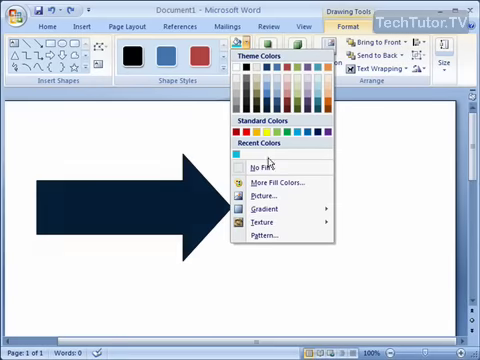
Choose Gradient under Shape Fill and go to More Gradients for the Fill Effects dialog.
left_click(256, 208)
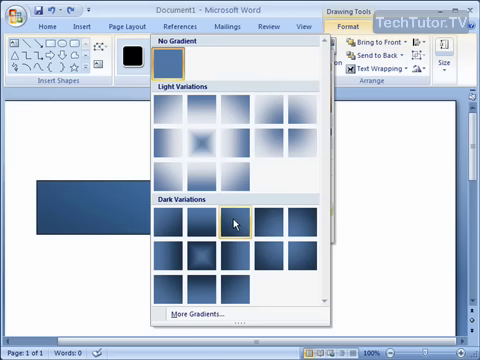
mouse_move(204, 256)
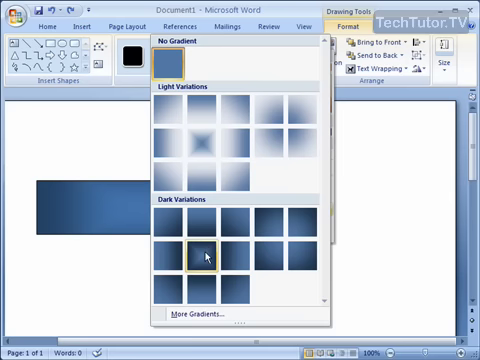
mouse_move(198, 144)
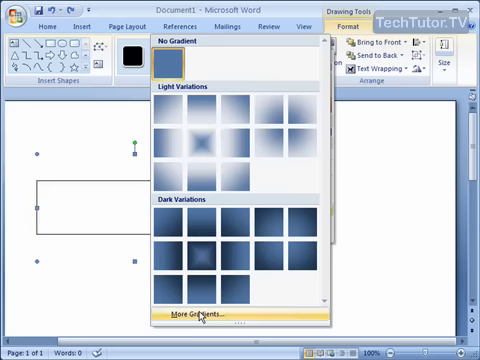
left_click(204, 316)
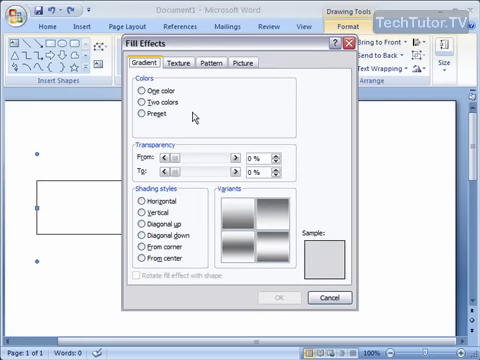
Set the gradient to Two colors with dark blue as Color 1 and start choosing Color 2.
left_click(140, 104)
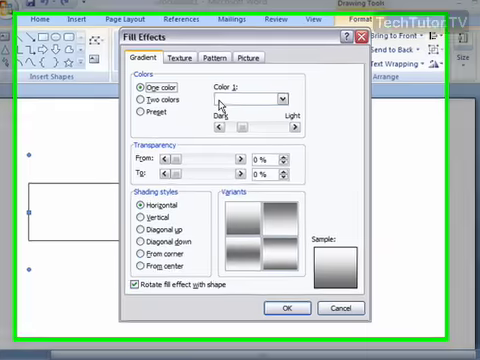
left_click(288, 88)
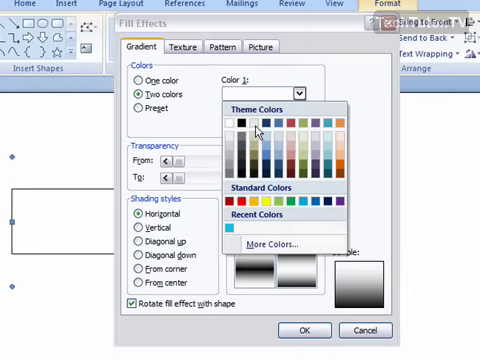
left_click(260, 130)
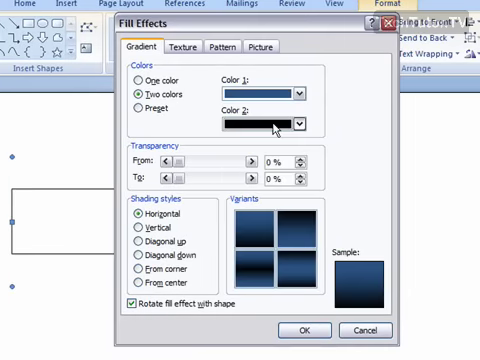
left_click(298, 124)
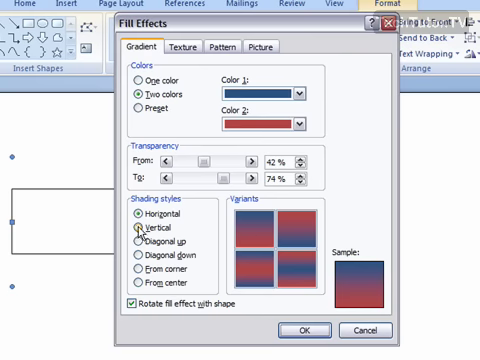
Use Diagonal down shading with partial transparency and apply the blue-to-red gradient.
left_click(132, 244)
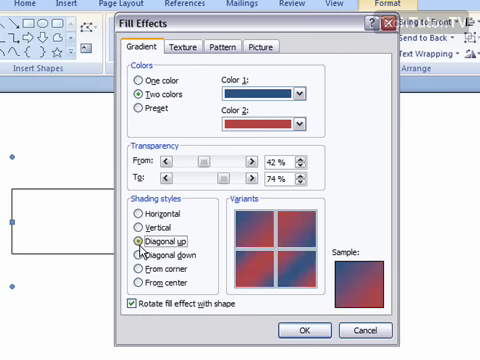
left_click(132, 258)
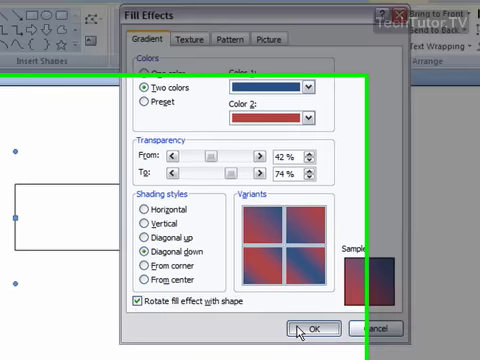
left_click(312, 328)
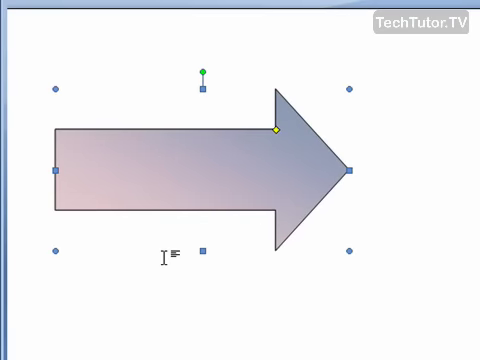